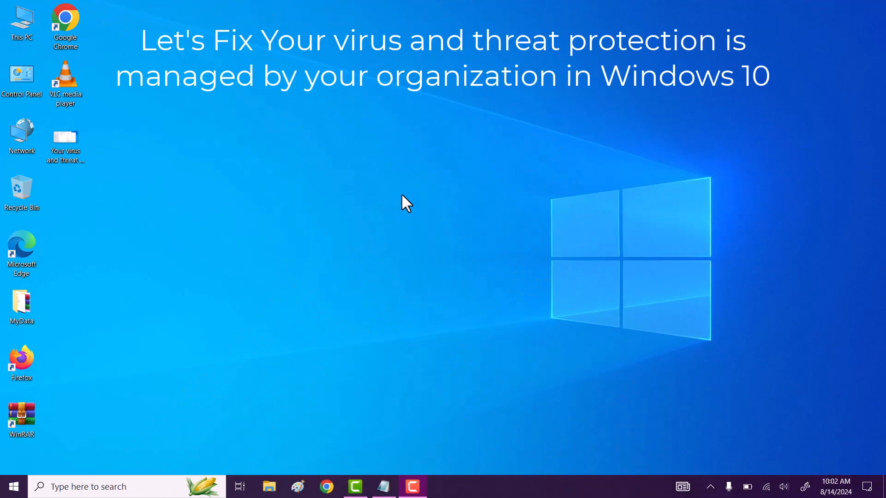
View the organisation-managed virus protection warning, then search Windows for 'command'.
right_click(404, 203)
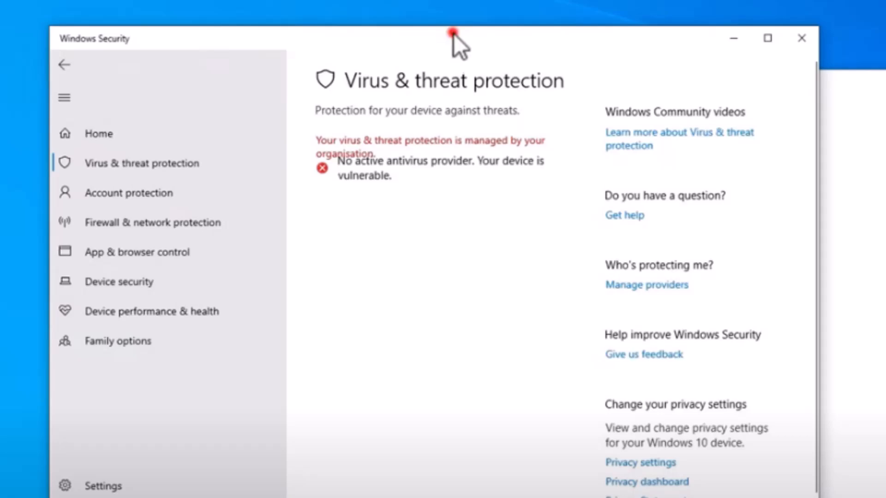
left_click(800, 39)
type("command")
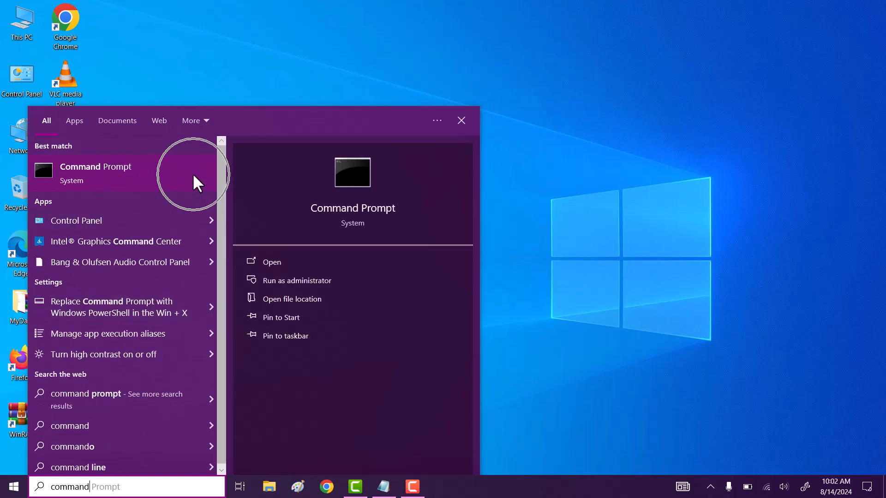
Run Command Prompt as administrator from the search results.
right_click(96, 173)
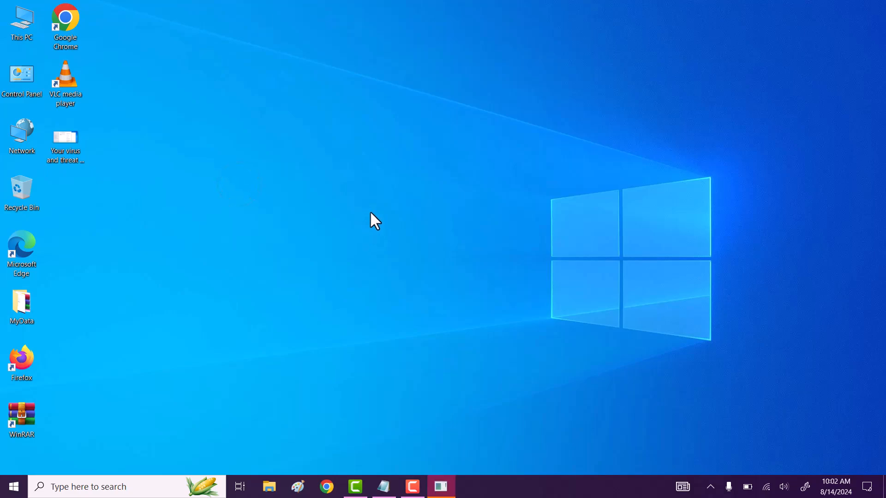
left_click(398, 317)
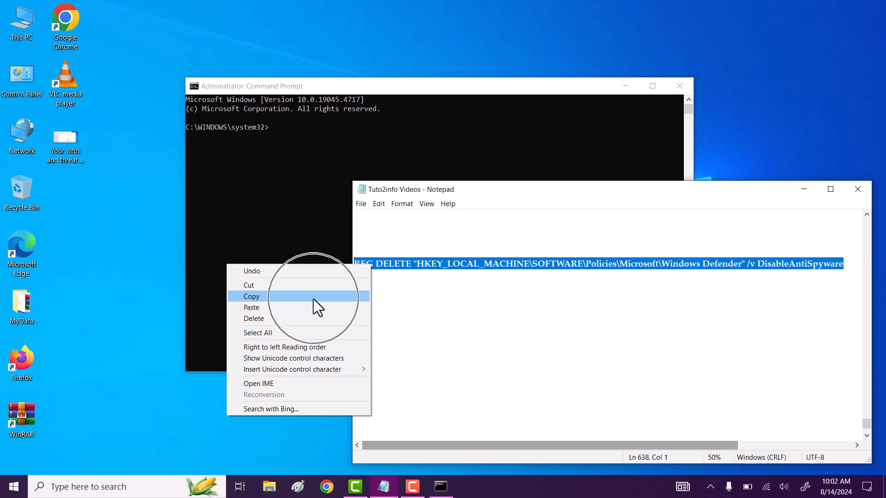
Paste and run the REG DELETE for DisableAntiSpyware, confirm 'yes', close the console.
left_click(251, 296)
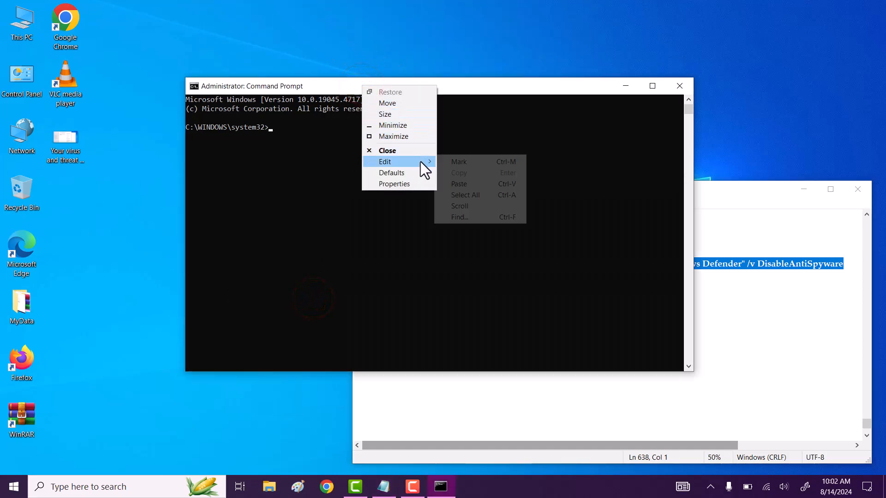
left_click(462, 184)
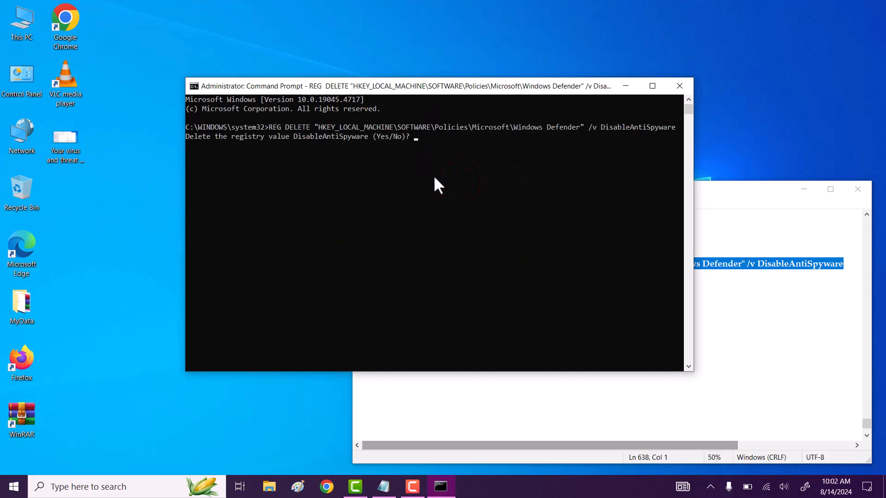
type("yes")
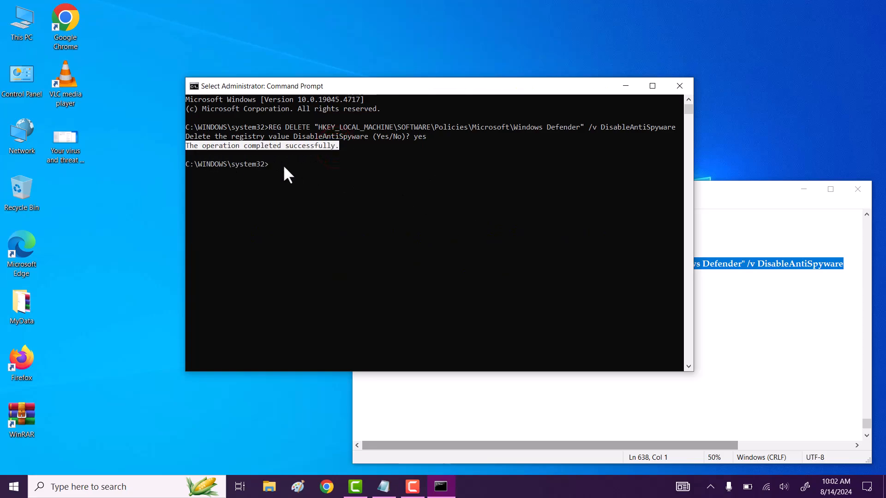
mouse_move(679, 85)
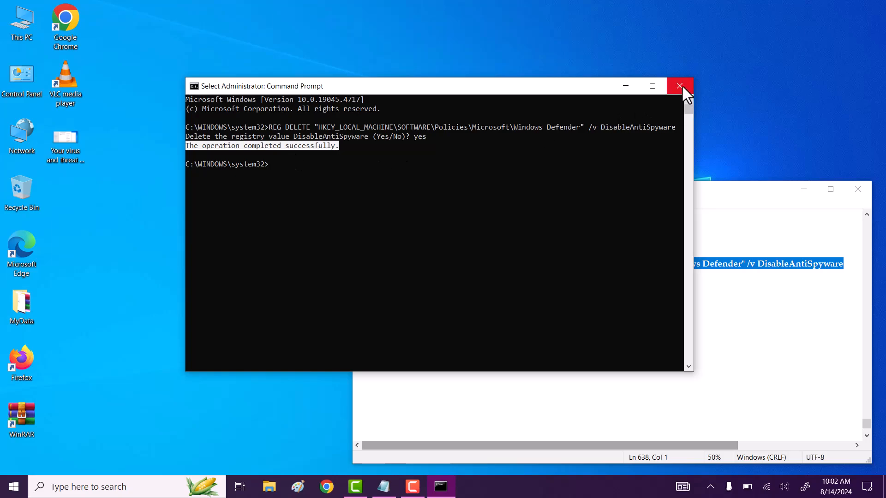
left_click(680, 86)
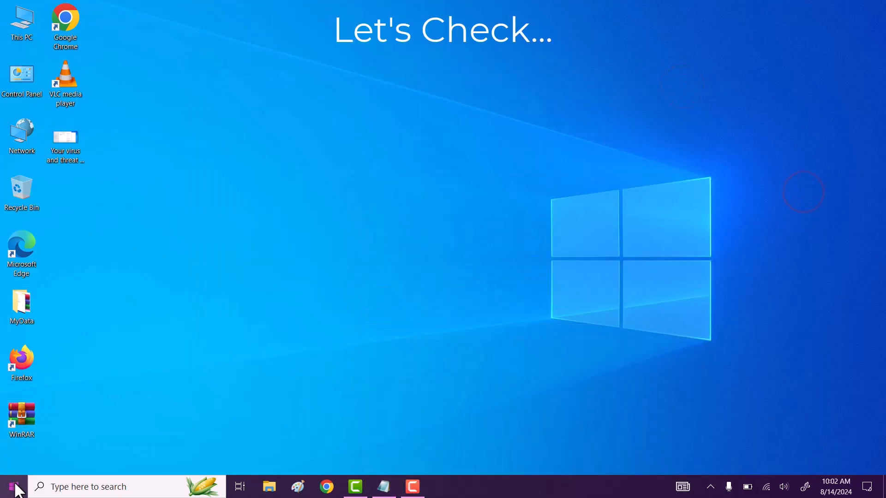
Launch Windows Security from Settings > Update & Security > Windows Security.
left_click(14, 486)
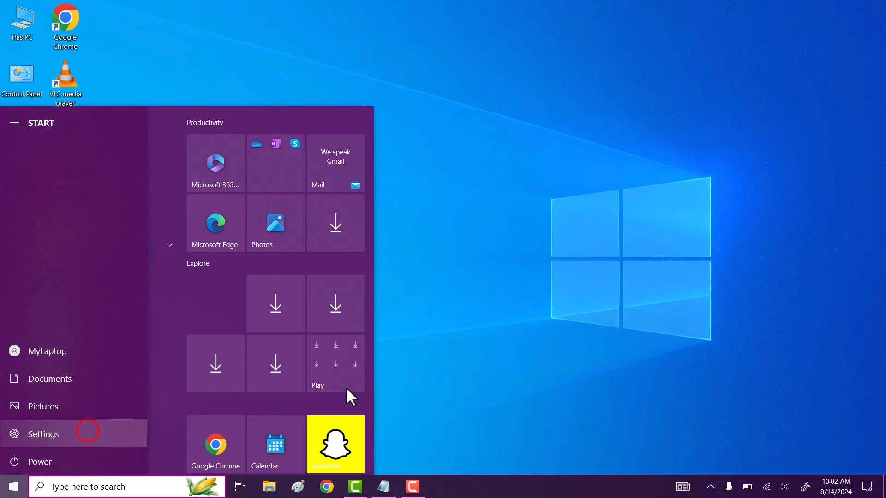
left_click(43, 434)
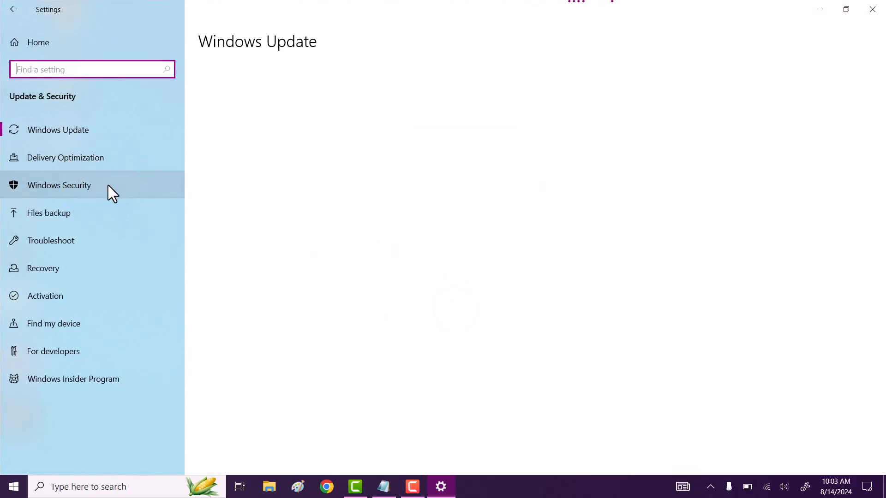
left_click(59, 185)
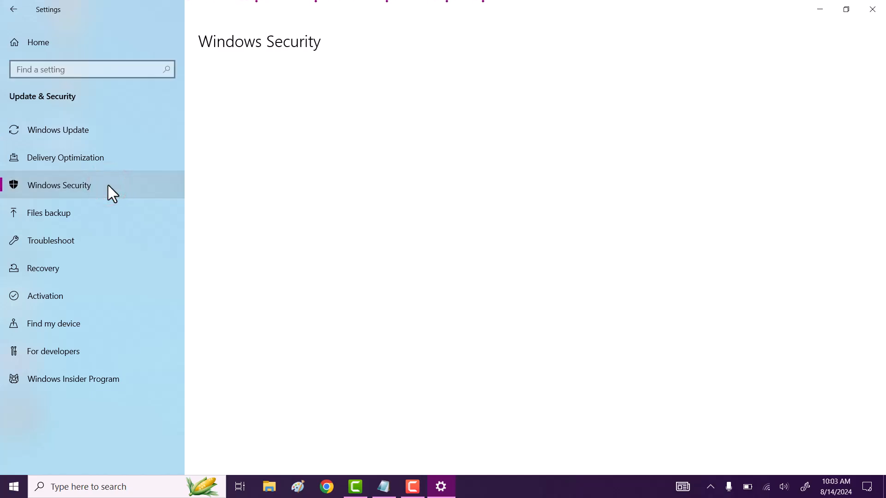
left_click(59, 186)
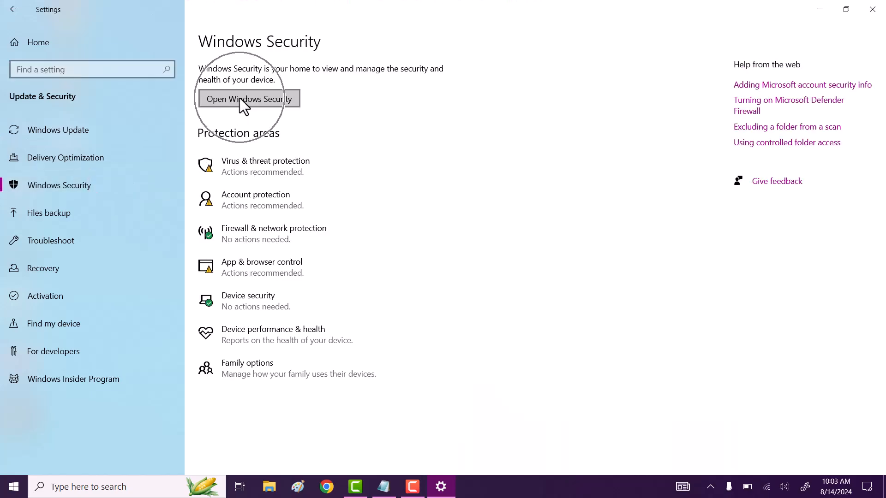
left_click(249, 98)
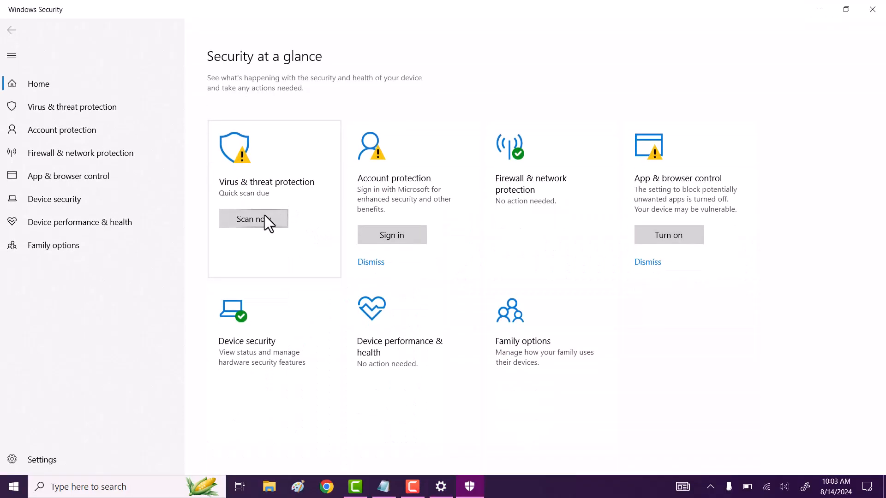
Start a Quick scan from the Virus & threat protection tile.
left_click(253, 219)
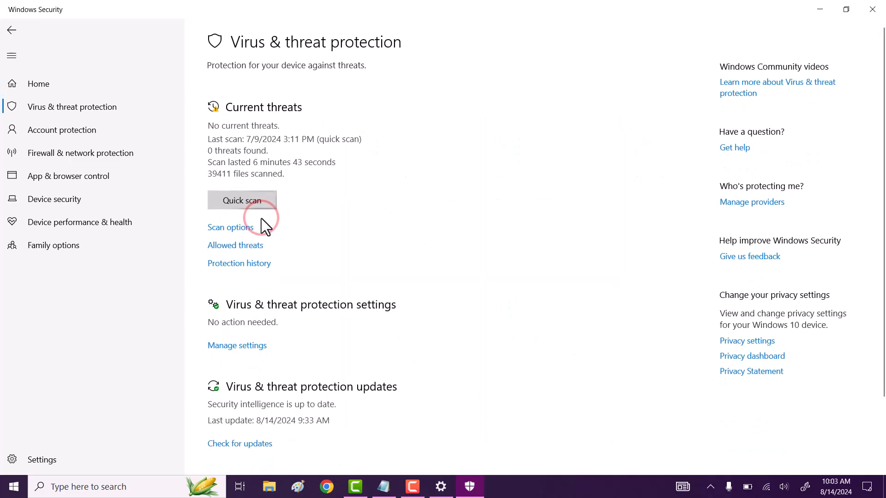
left_click(242, 200)
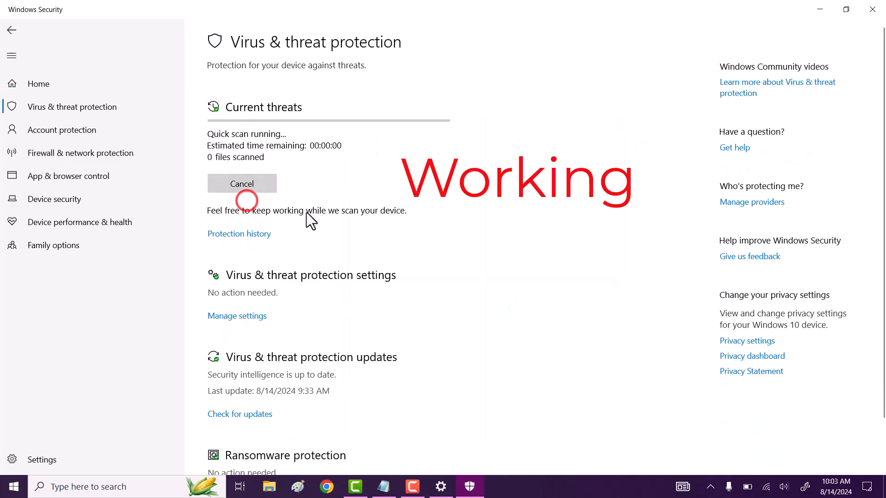